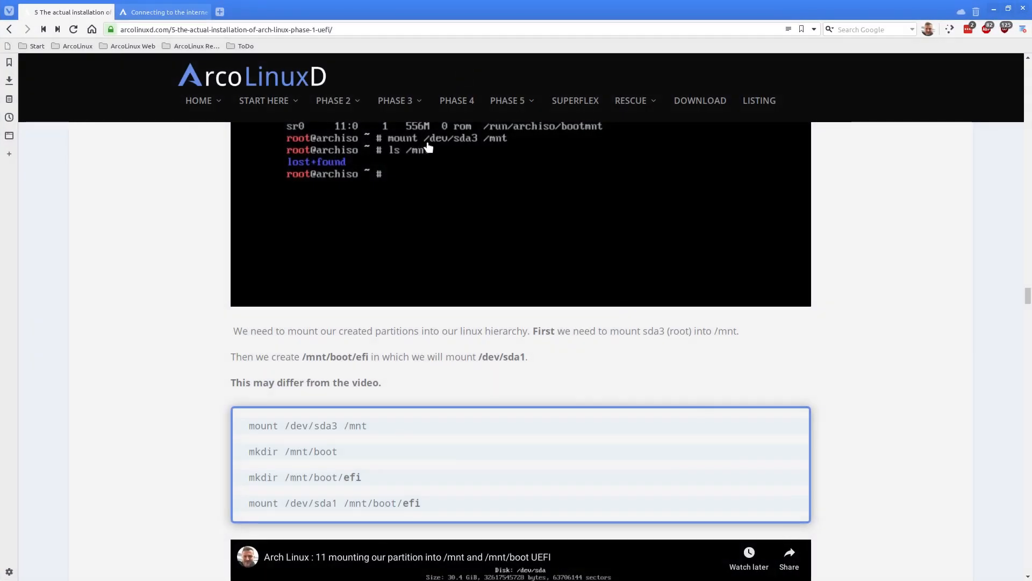
{"action": "mouse_move", "coordinate": [322, 29]}
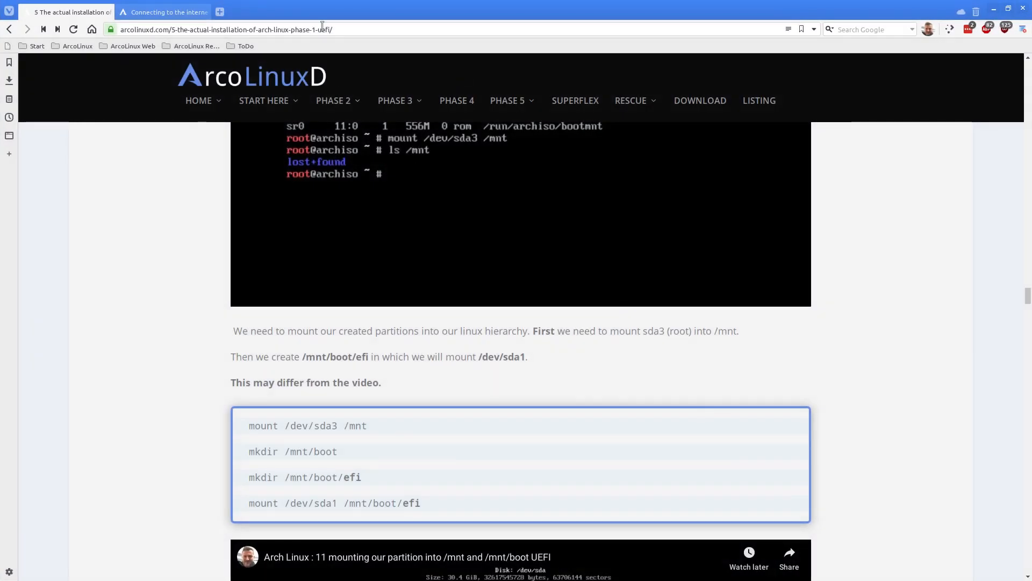
Select the ArcoLinuxD guide's address in Vivaldi before returning to the installer console
{"action": "left_click", "coordinate": [226, 29]}
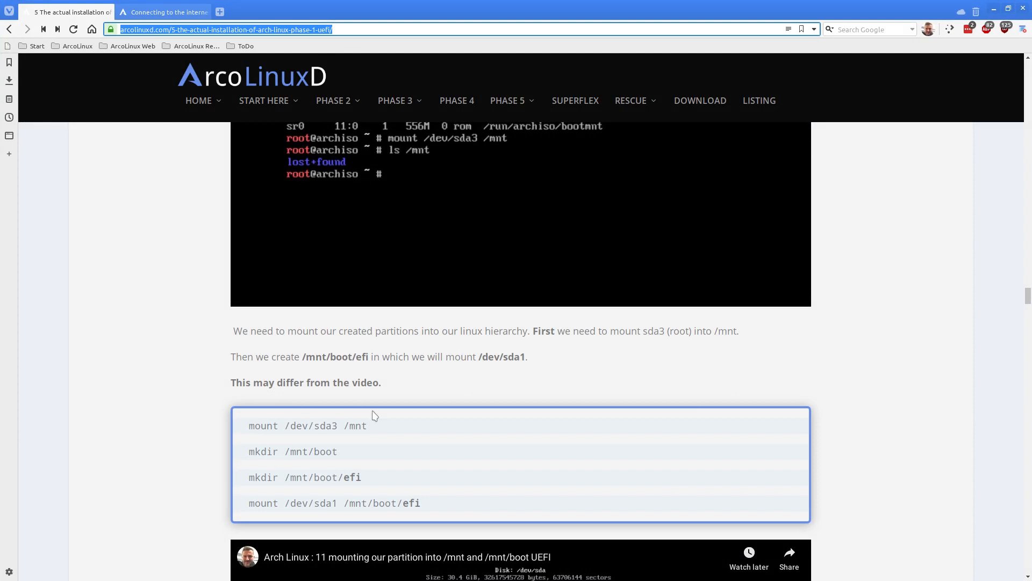
{"action": "mouse_move", "coordinate": [641, 12]}
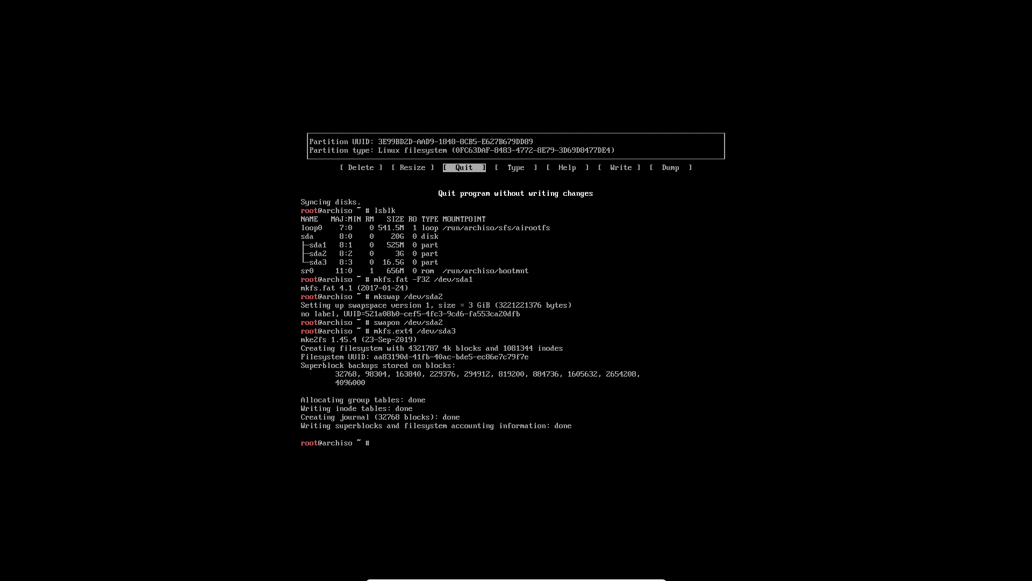
Mount the root partition with mount /dev/sda3 /mnt
{"action": "type", "text": "mount"}
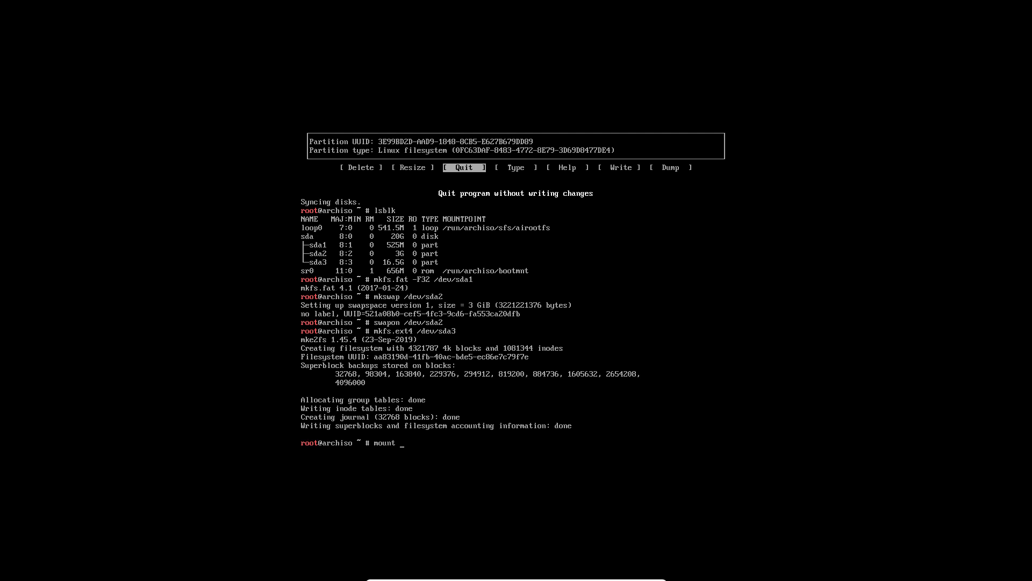
{"action": "type", "text": "/dev/s"}
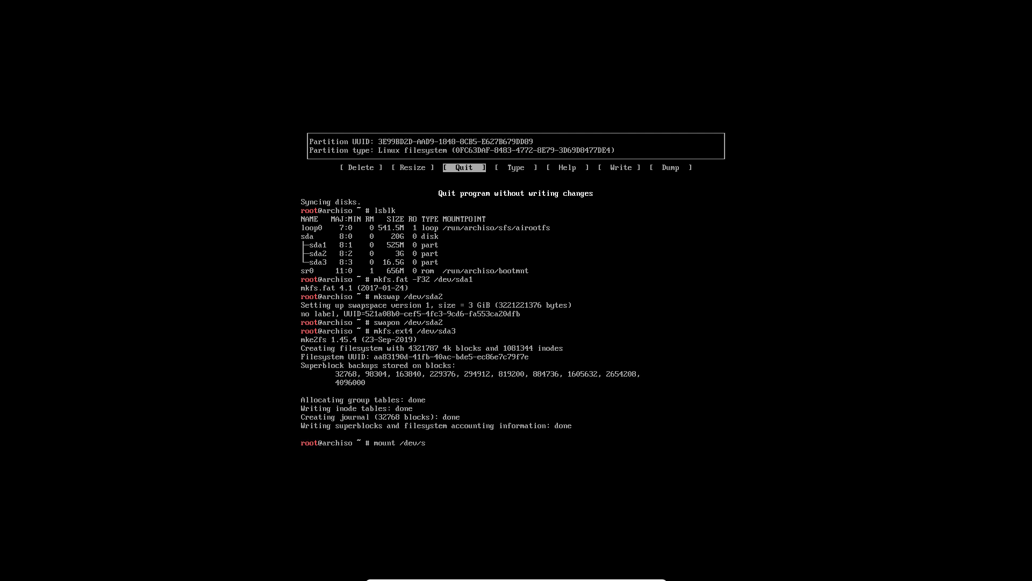
{"action": "type", "text": "da3"}
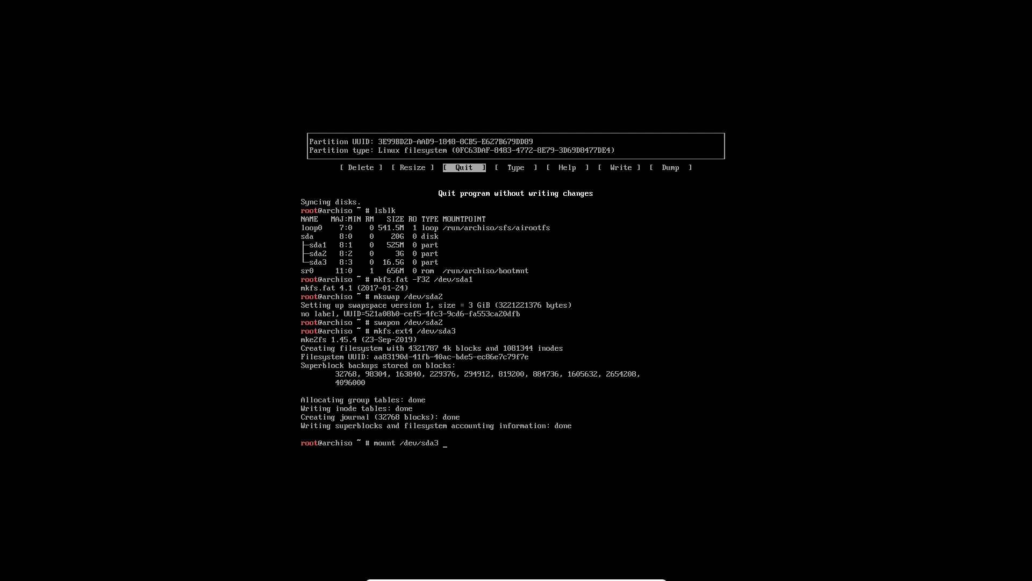
{"action": "type", "text": "/mnt"}
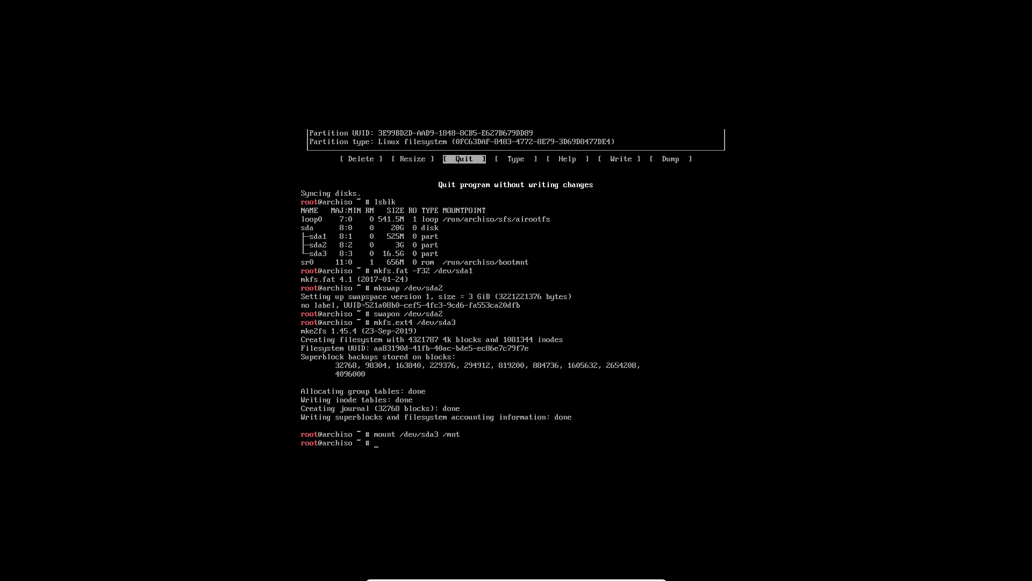
Create /mnt/boot and then /mnt/boot/efi with two mkdir commands
{"action": "type", "text": "mkdir"}
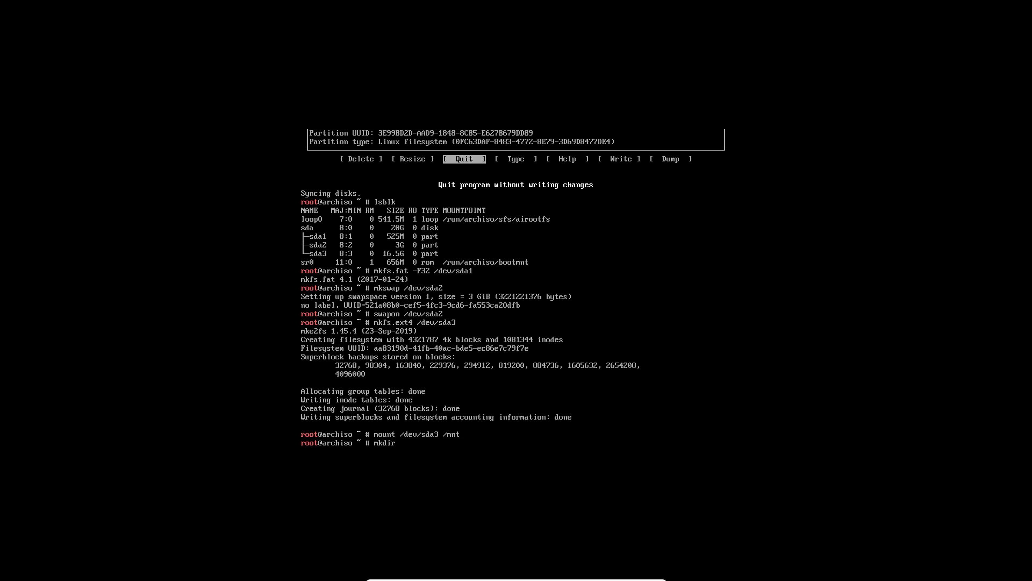
{"action": "type", "text": "/mnt/boot"}
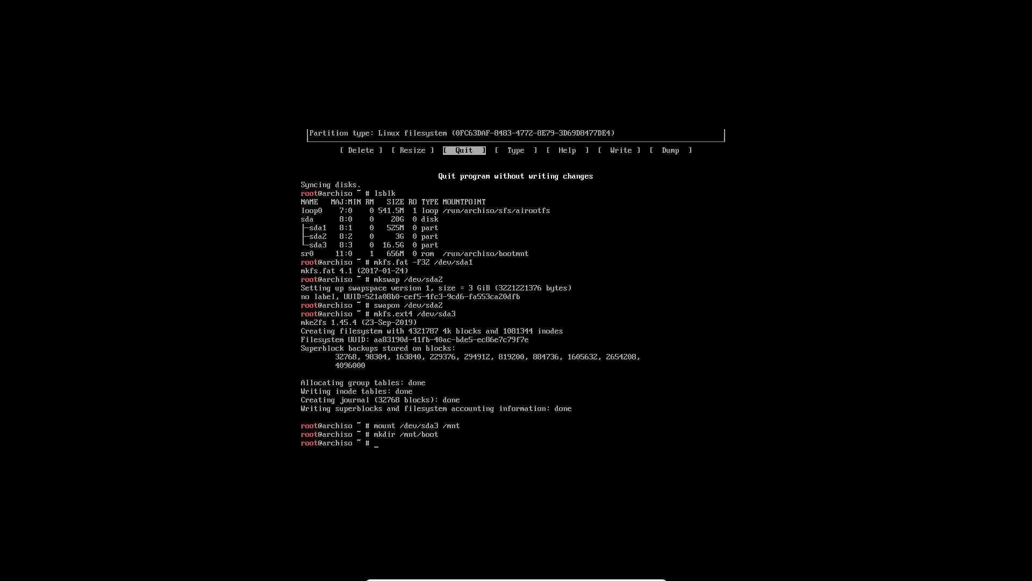
{"action": "type", "text": "mkdir"}
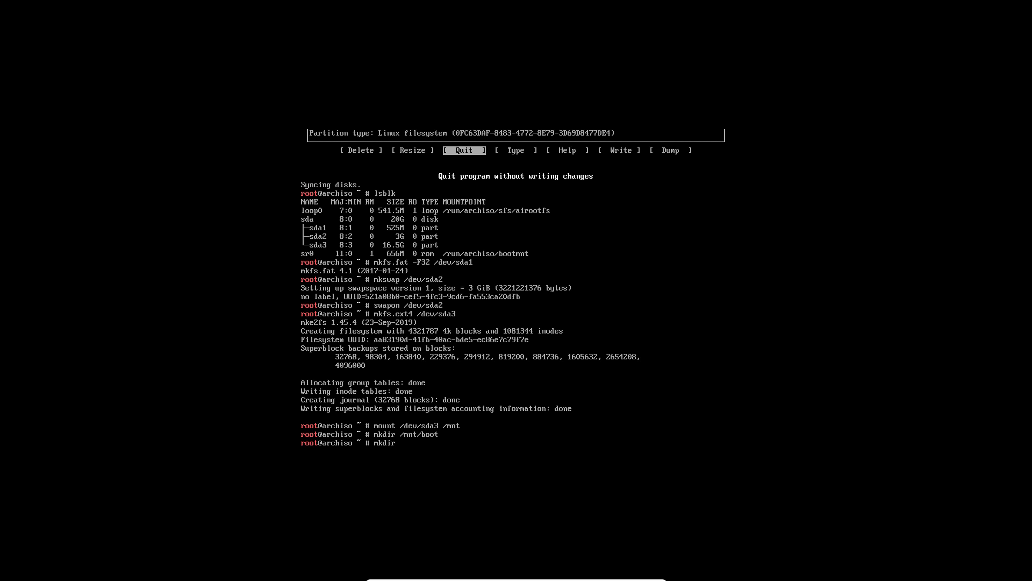
{"action": "type", "text": "/mnt/boot/efi"}
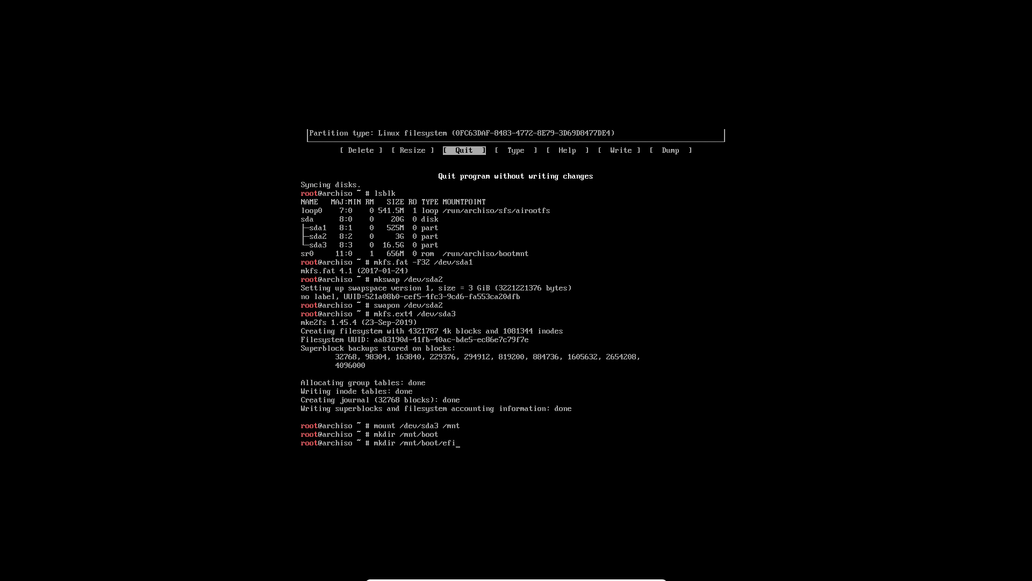
{"action": "key", "text": "Return"}
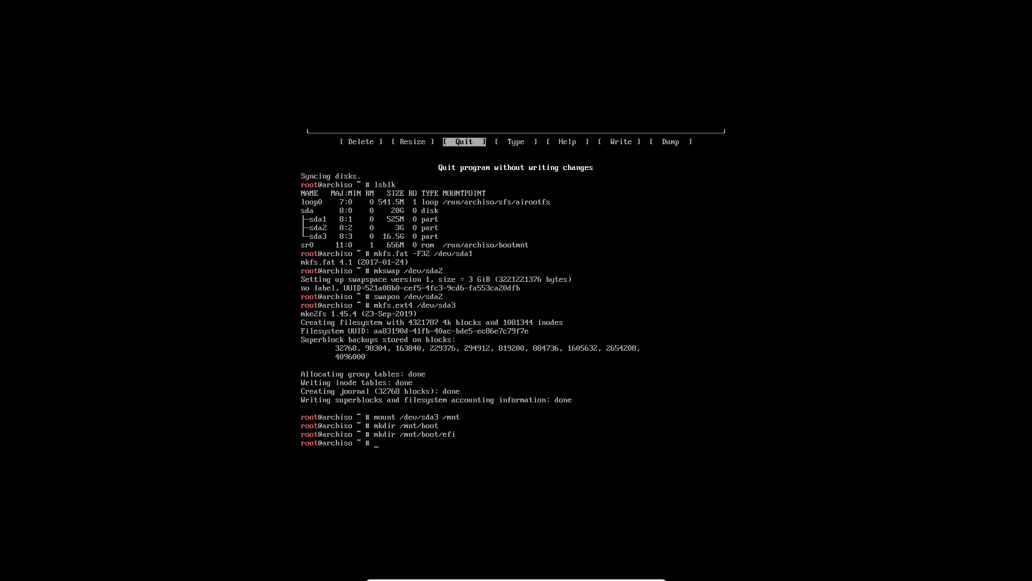
Enter the command mount /dev/sda1 /mnt/boot/efi for the EFI partition
{"action": "type", "text": "mount"}
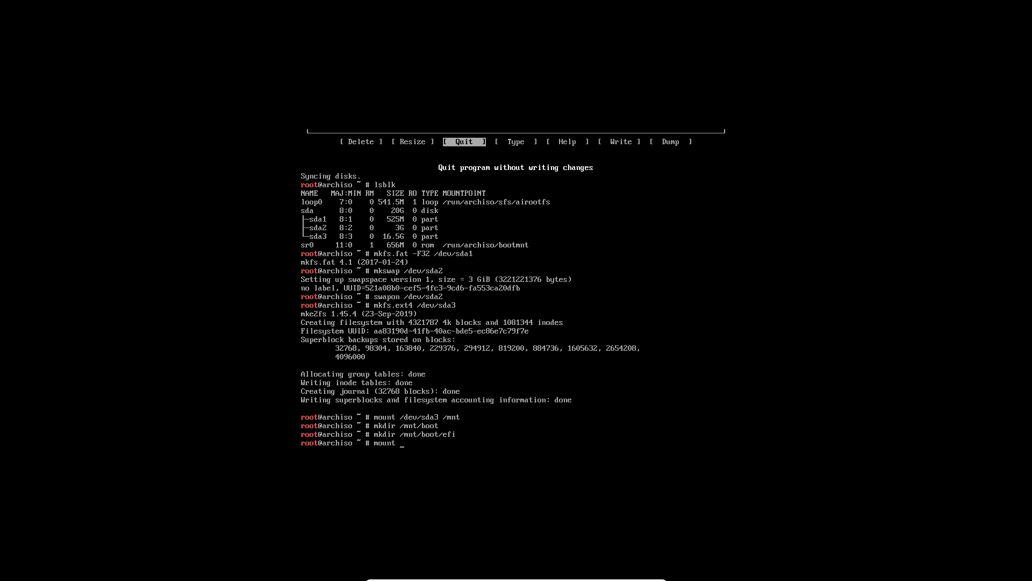
{"action": "type", "text": "/dev/sda"}
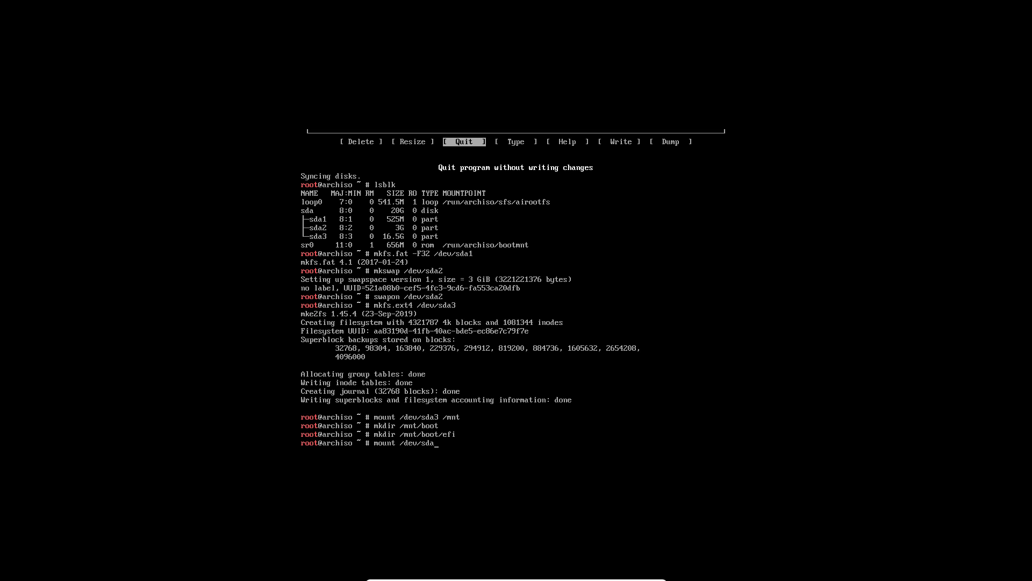
{"action": "type", "text": "1"}
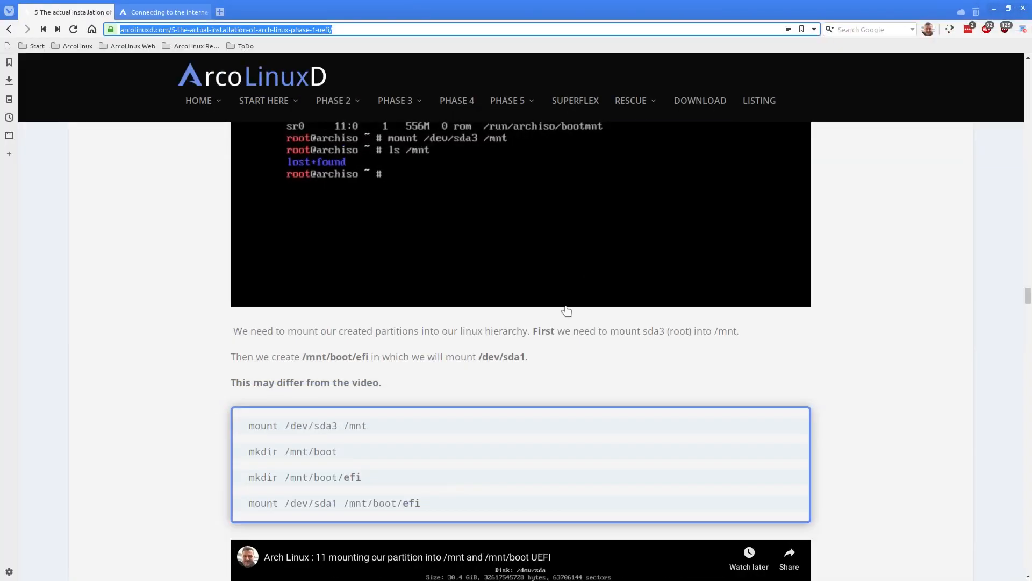
Scroll the ArcoLinuxD guide down past the mounting video to the Installation heading
{"action": "scroll", "scroll_direction": "down", "scroll_amount": 3}
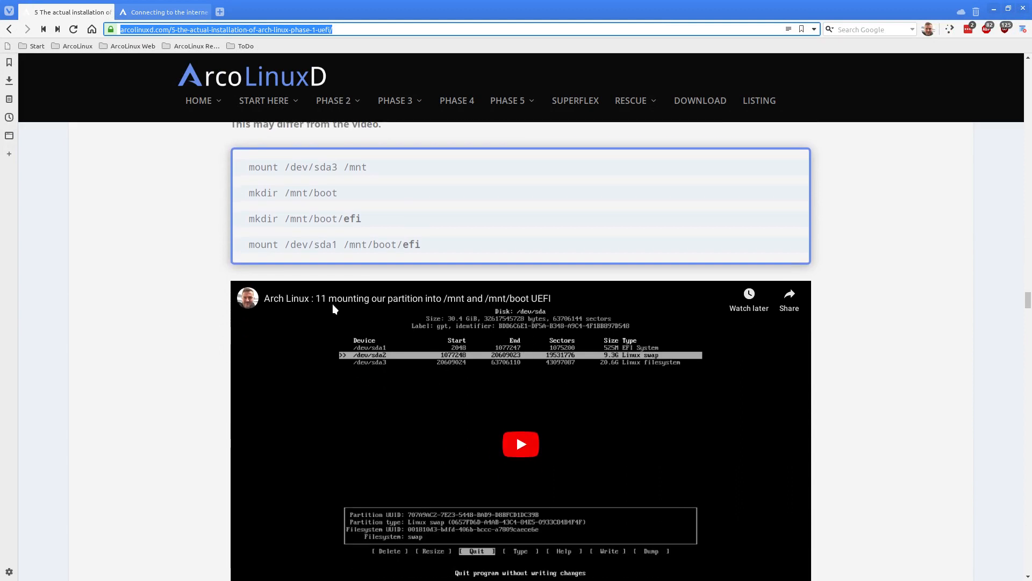
{"action": "scroll", "scroll_direction": "down", "scroll_amount": 3}
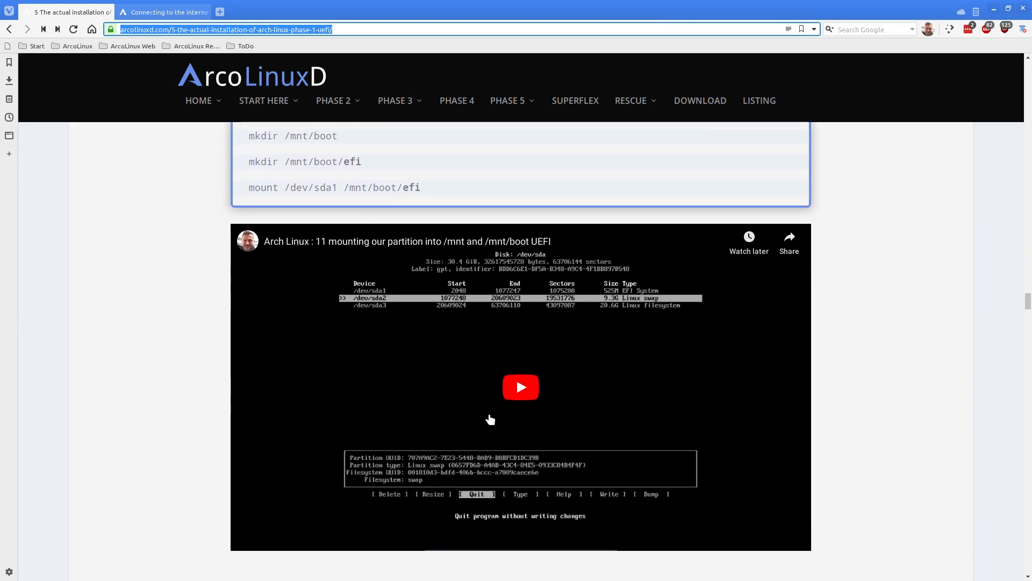
{"action": "scroll", "scroll_direction": "down", "scroll_amount": 3}
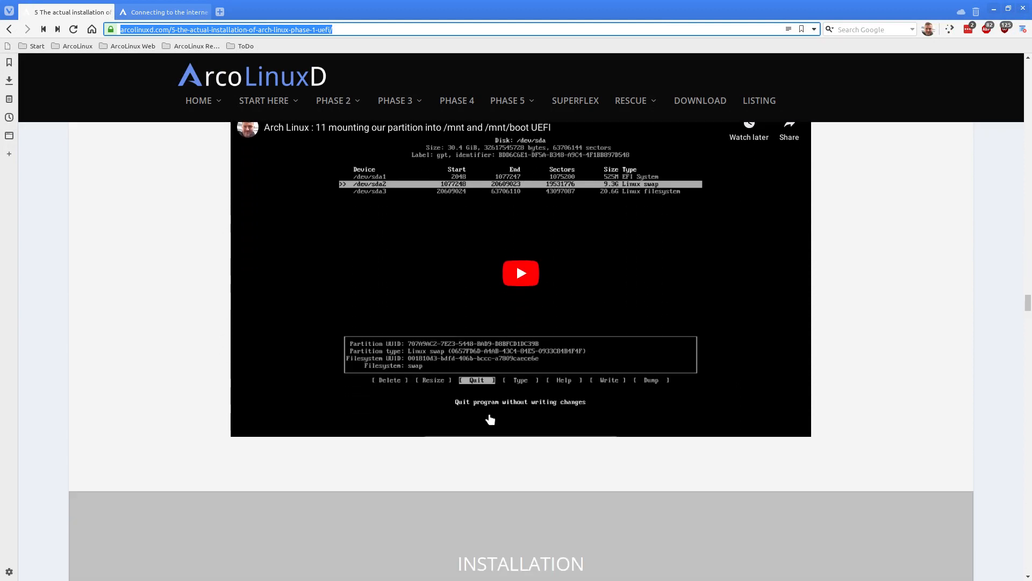